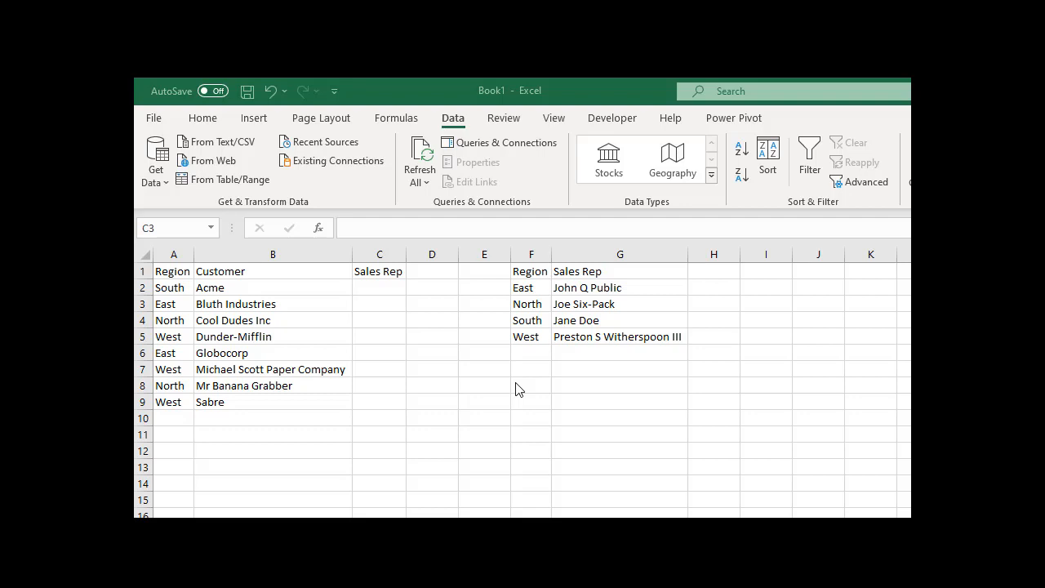
{"action": "mouse_move", "coordinate": [730, 309]}
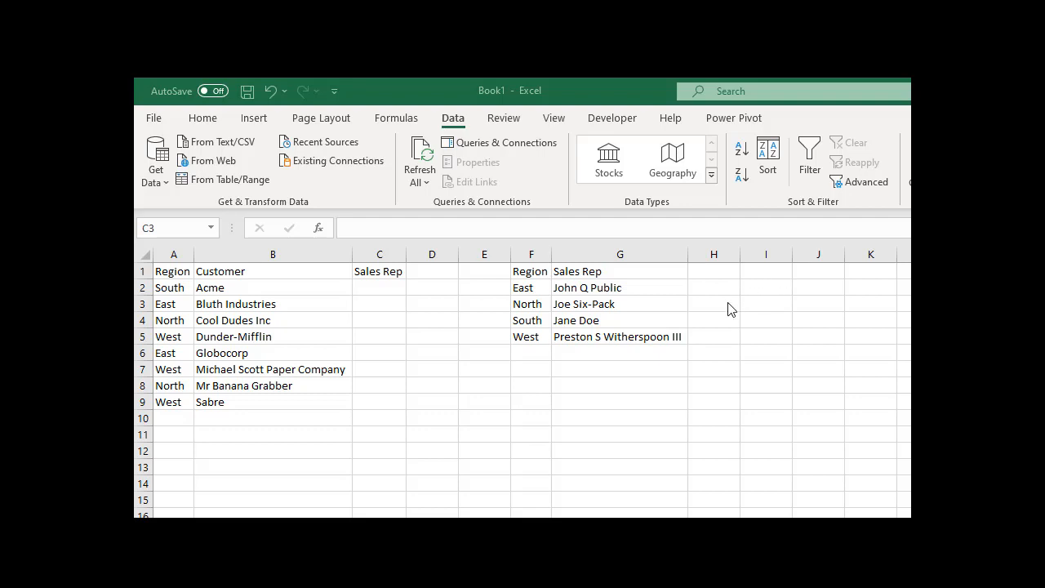
{"action": "mouse_move", "coordinate": [735, 297]}
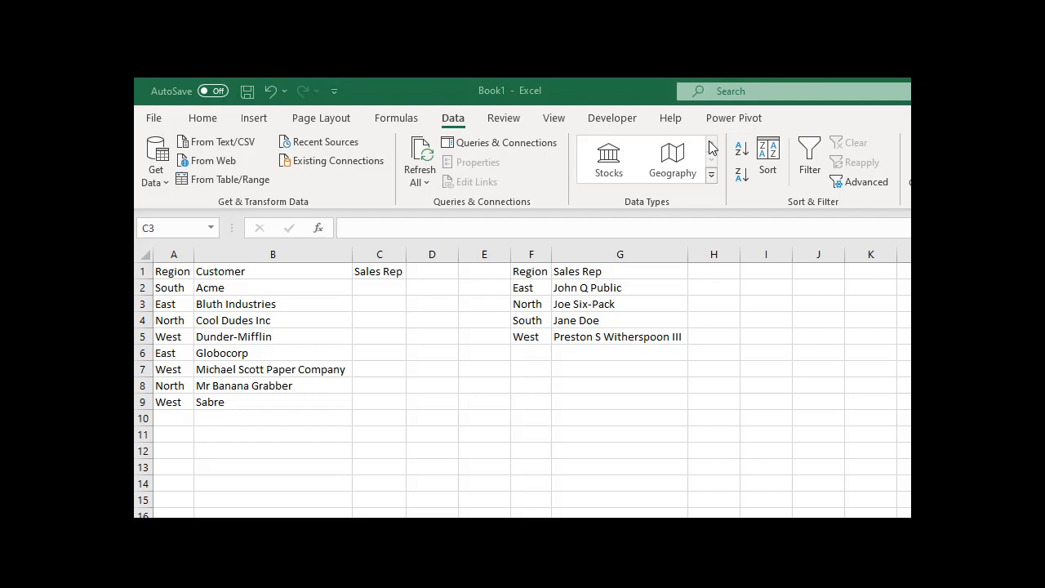
{"action": "mouse_move", "coordinate": [489, 401]}
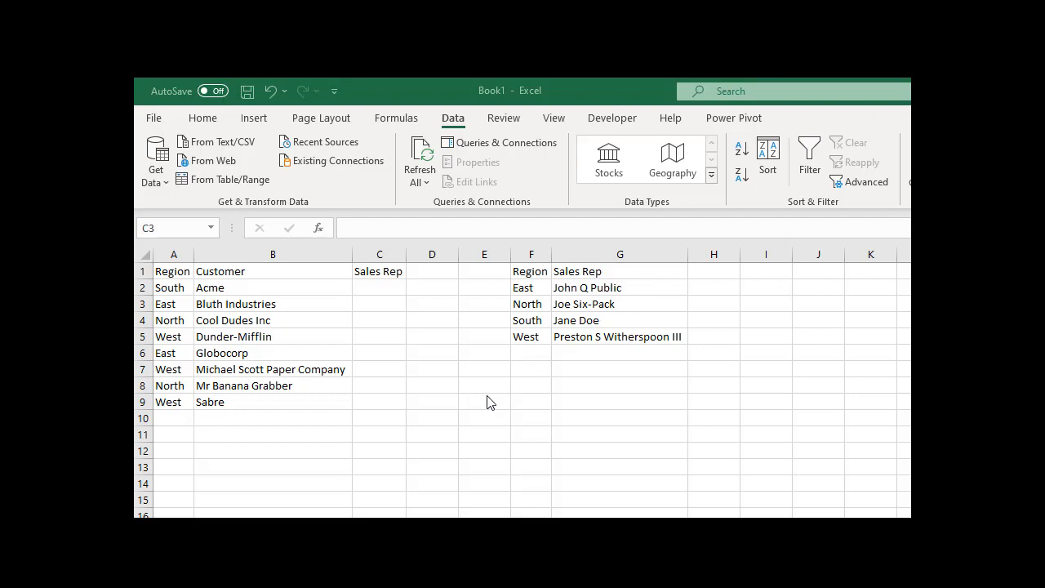
{"action": "mouse_move", "coordinate": [374, 347]}
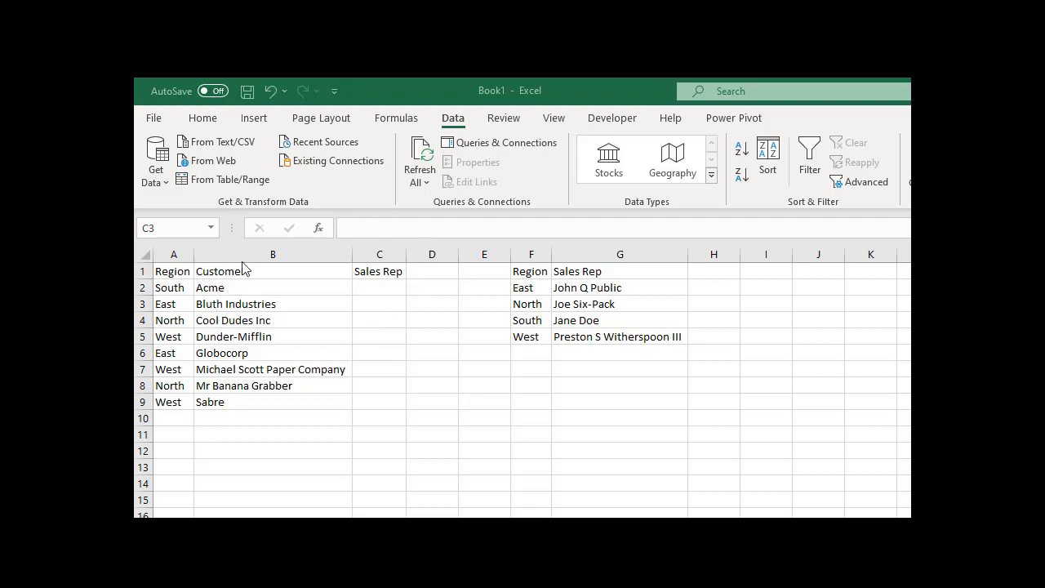
{"action": "mouse_move", "coordinate": [302, 402]}
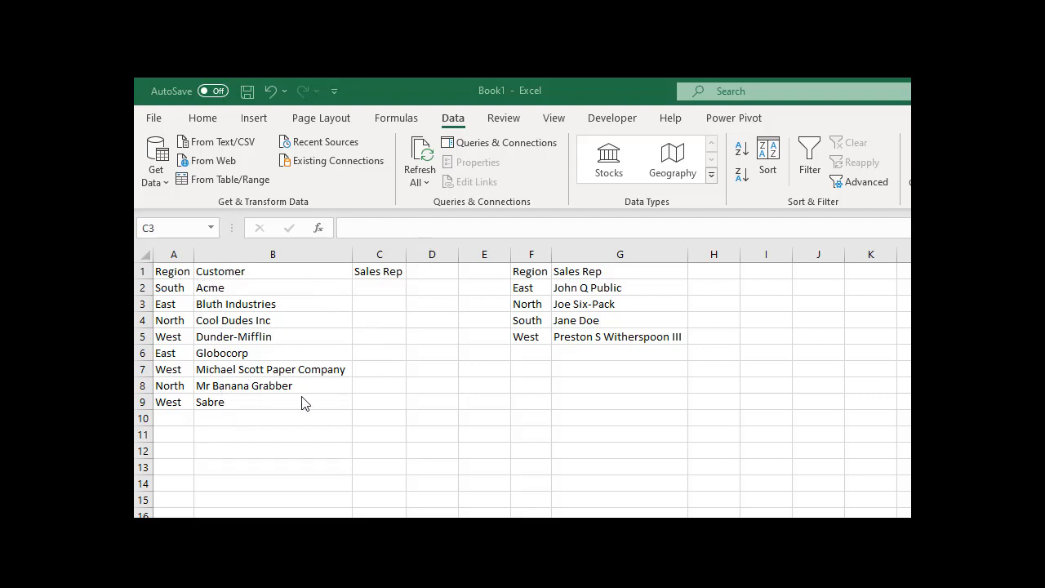
{"action": "mouse_move", "coordinate": [386, 410]}
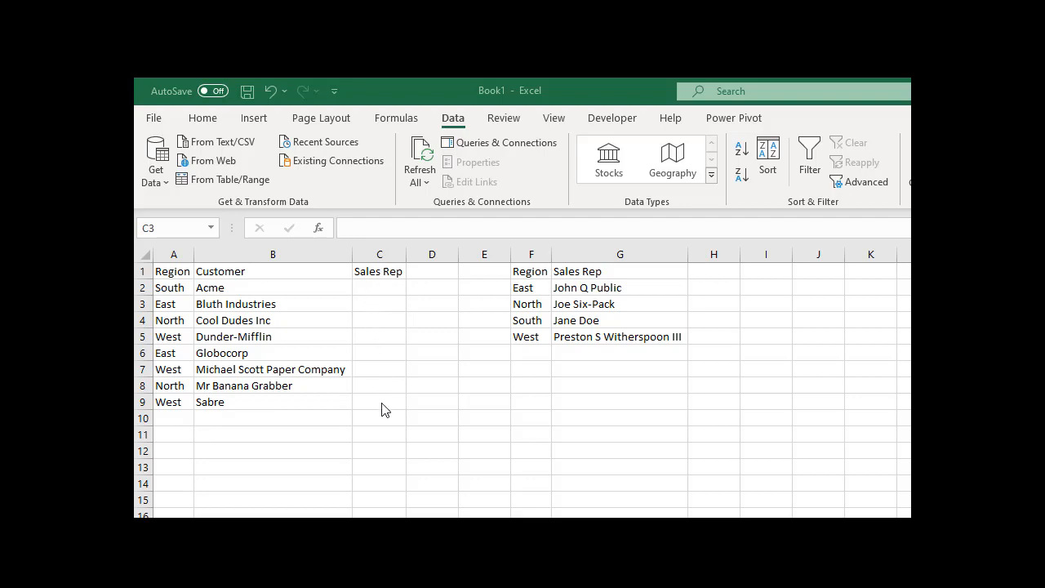
{"action": "mouse_move", "coordinate": [560, 273]}
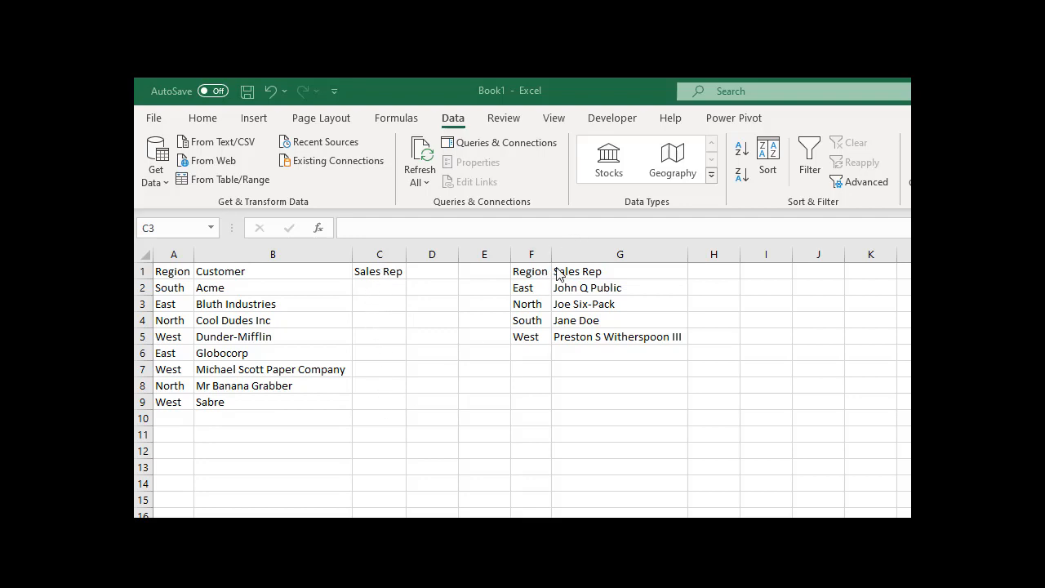
{"action": "mouse_move", "coordinate": [622, 261]}
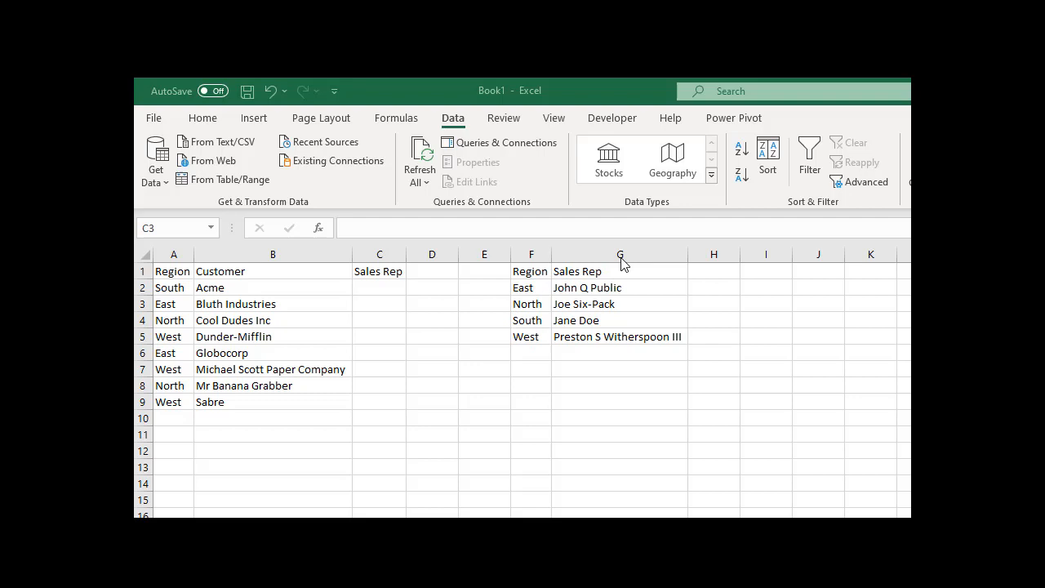
{"action": "mouse_move", "coordinate": [600, 280]}
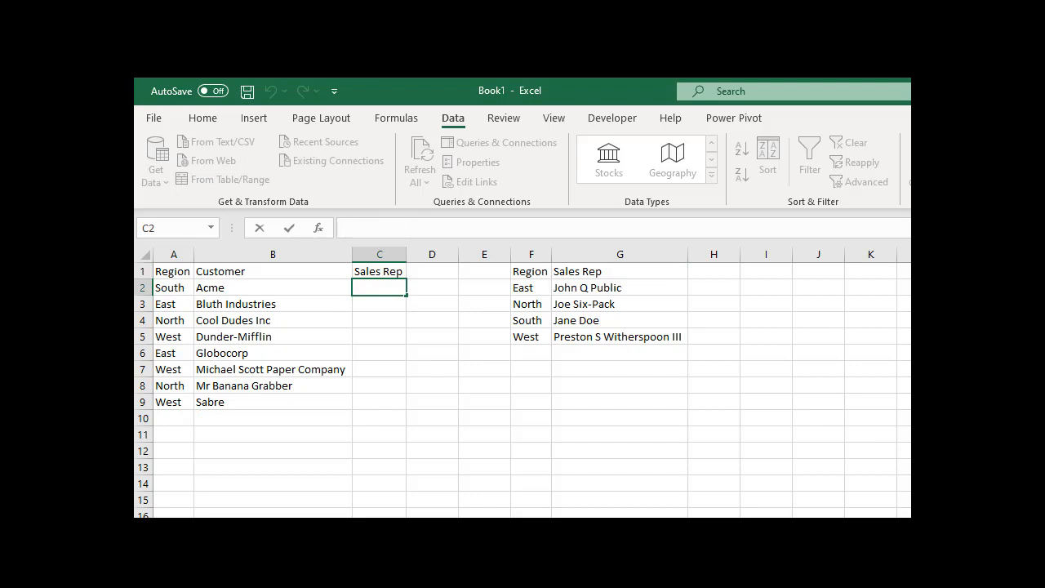
Step: Start =VLOOKUP( in C2 with A2 as the lookup value
{"action": "type", "text": "=vl"}
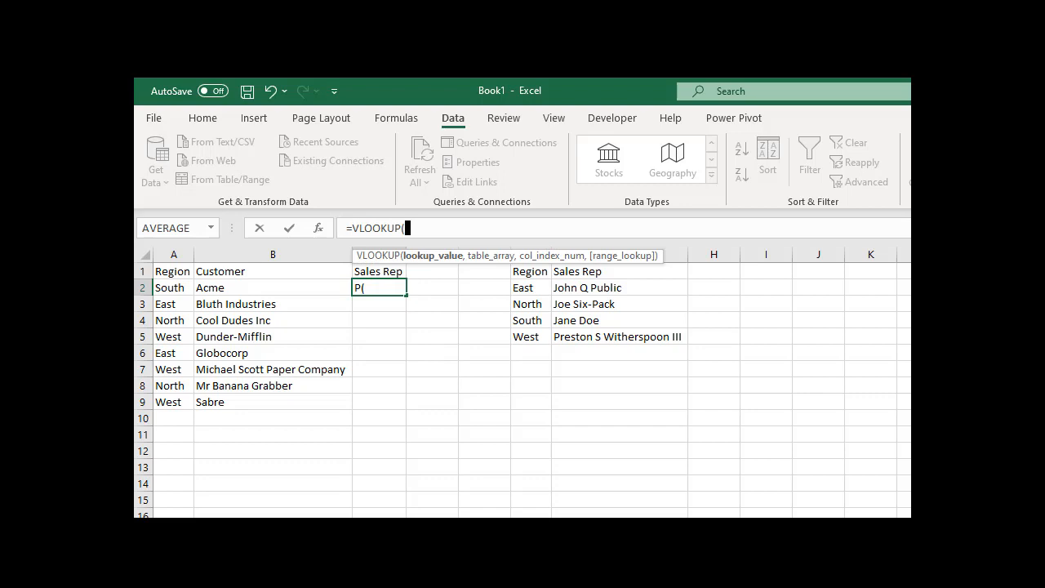
{"action": "mouse_move", "coordinate": [813, 75]}
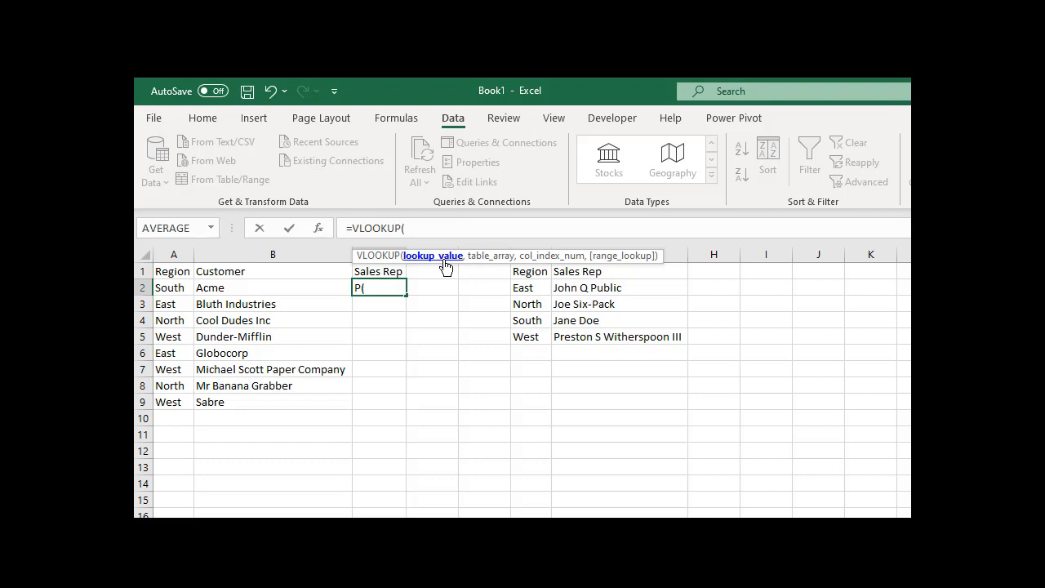
{"action": "type", "text": "a"}
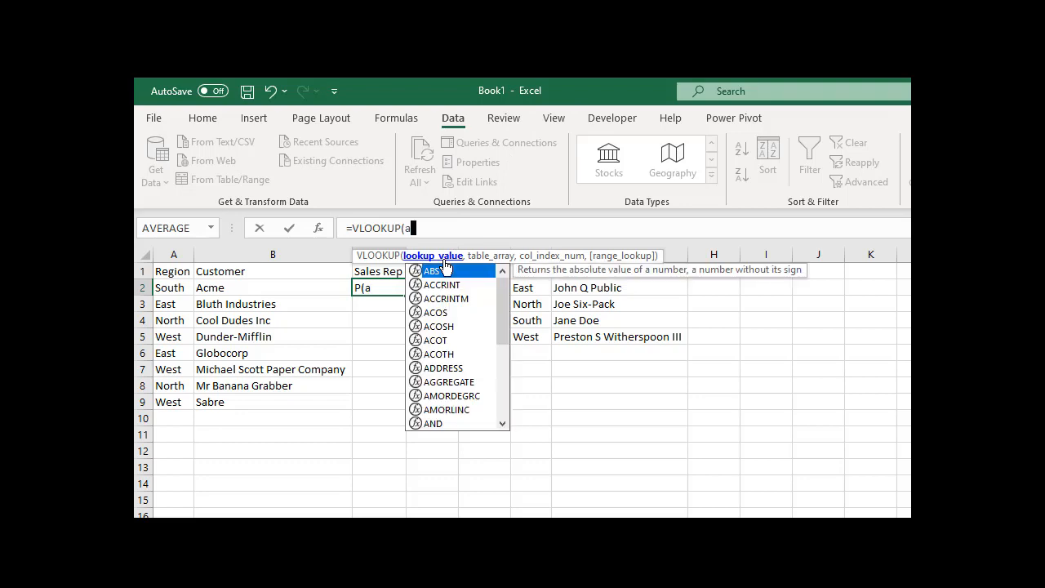
{"action": "type", "text": "2"}
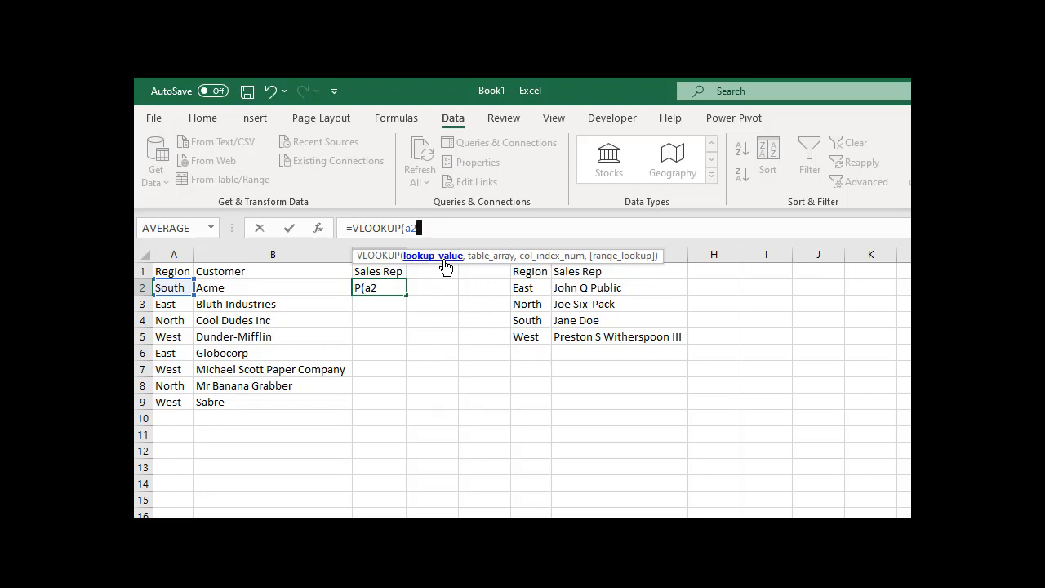
{"action": "type", "text": ","}
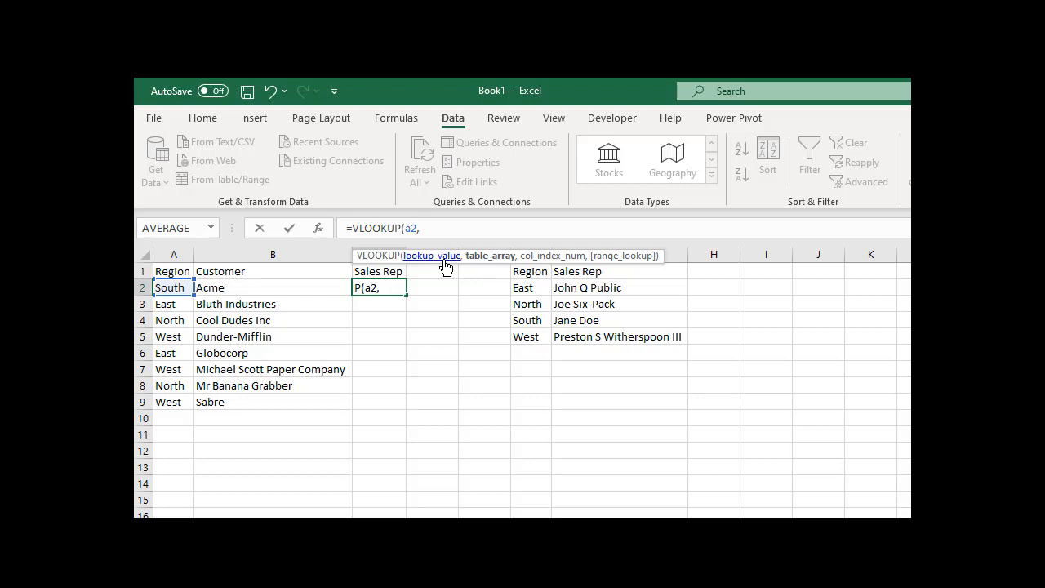
{"action": "mouse_move", "coordinate": [657, 347]}
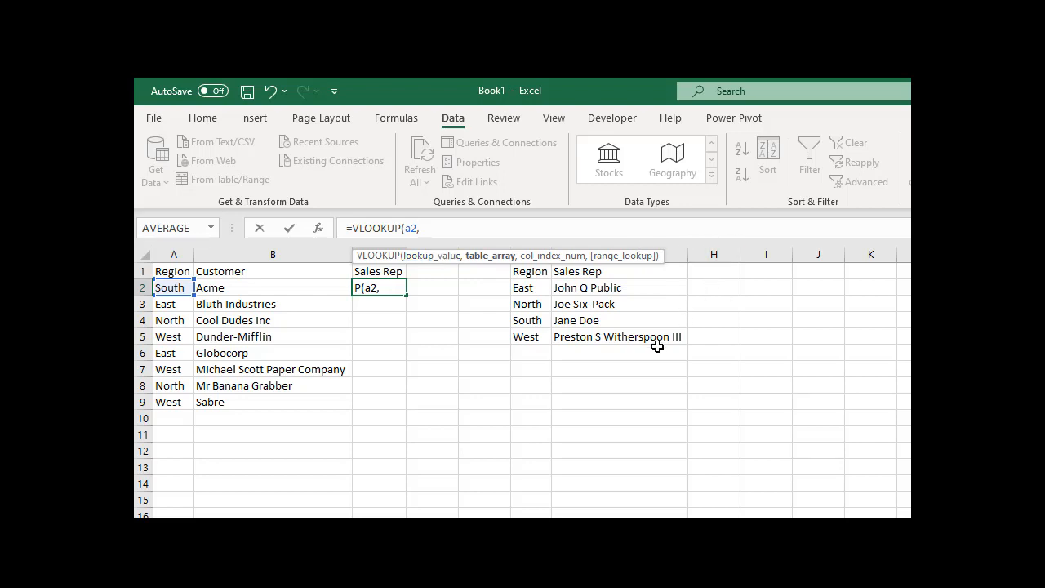
Step: Add F2:G5 as the lookup table, locked as F$2:G$5
{"action": "left_click_drag", "start_coordinate": [529, 287], "coordinate": [677, 336]}
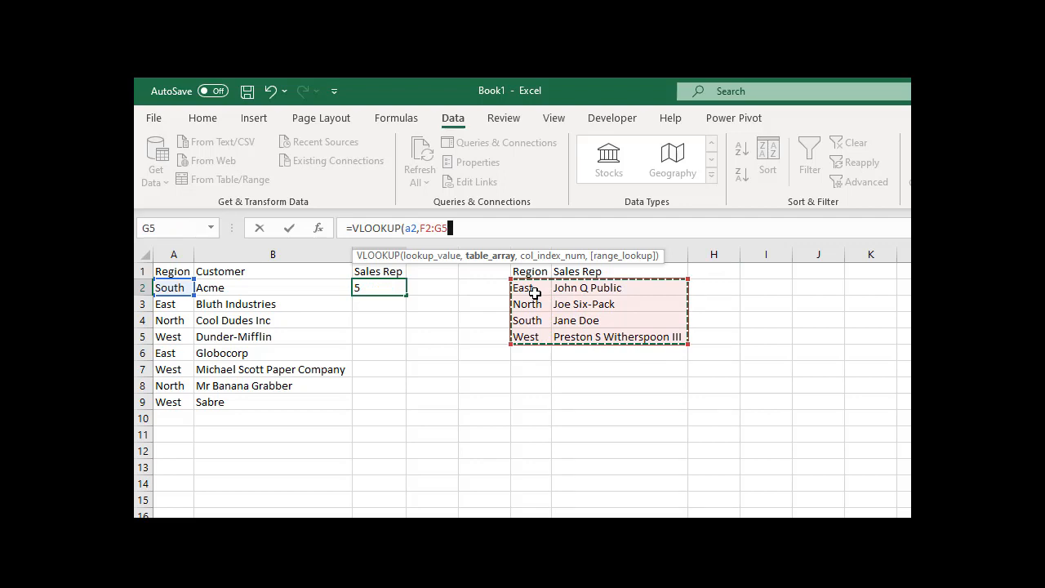
{"action": "mouse_move", "coordinate": [520, 297]}
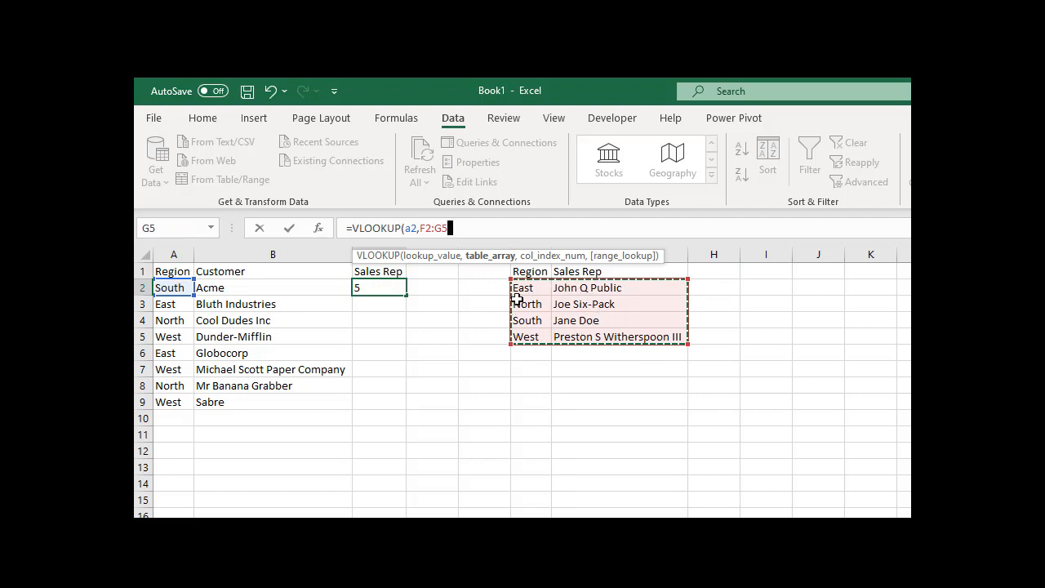
{"action": "mouse_move", "coordinate": [540, 314]}
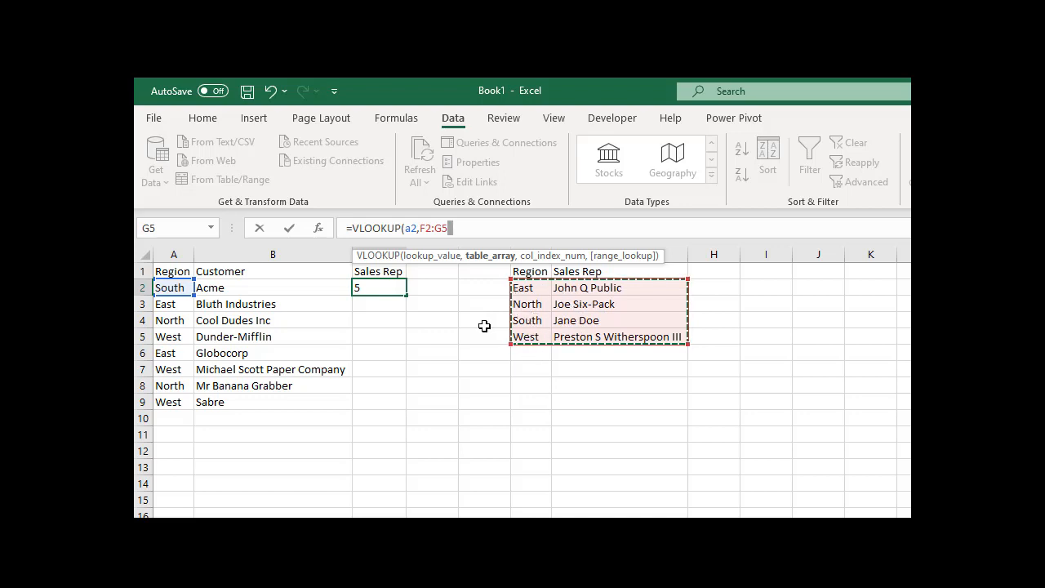
{"action": "type", "text": ","}
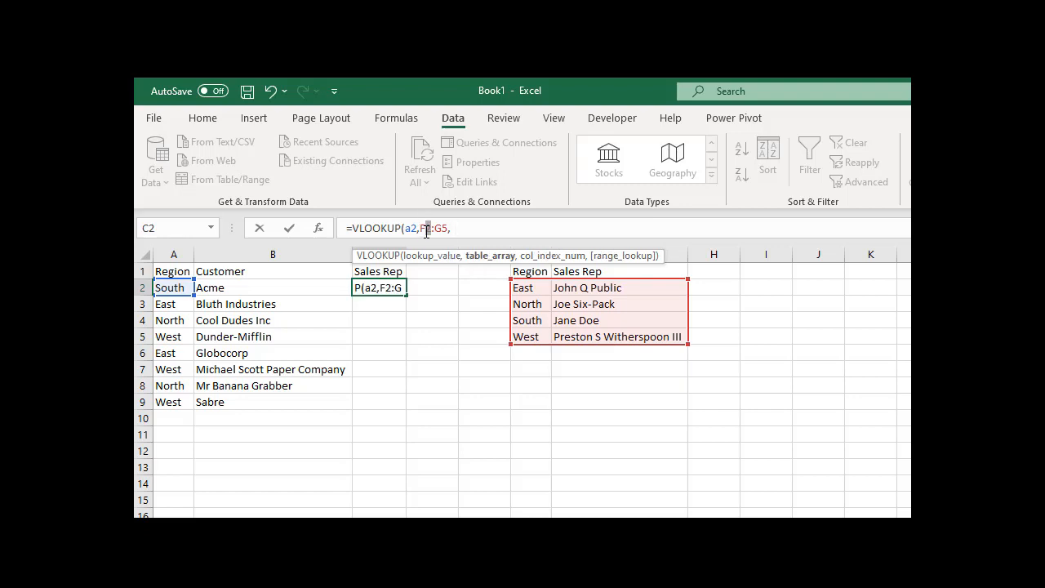
{"action": "key", "text": "f4"}
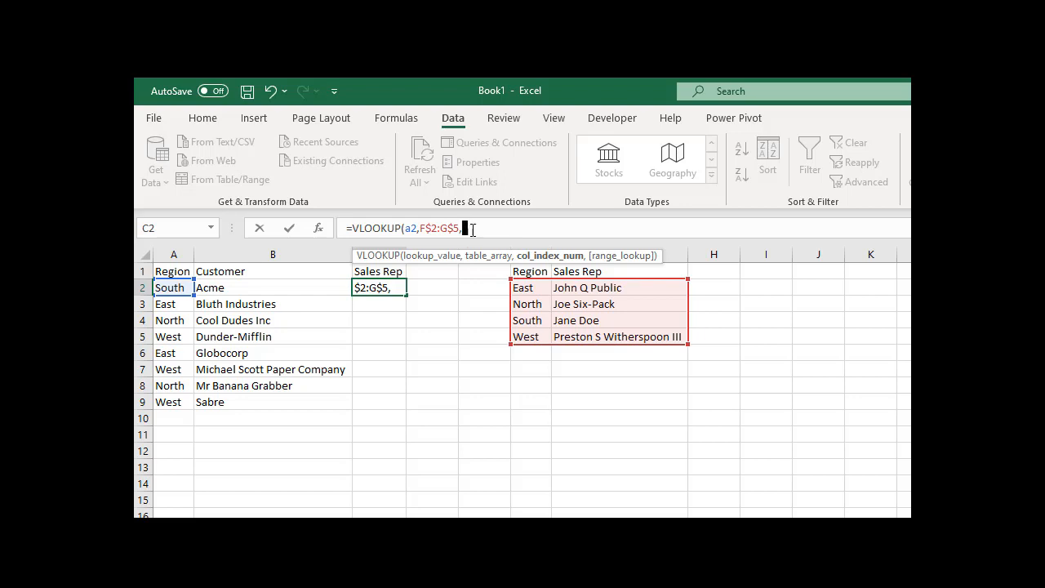
{"action": "mouse_move", "coordinate": [551, 256]}
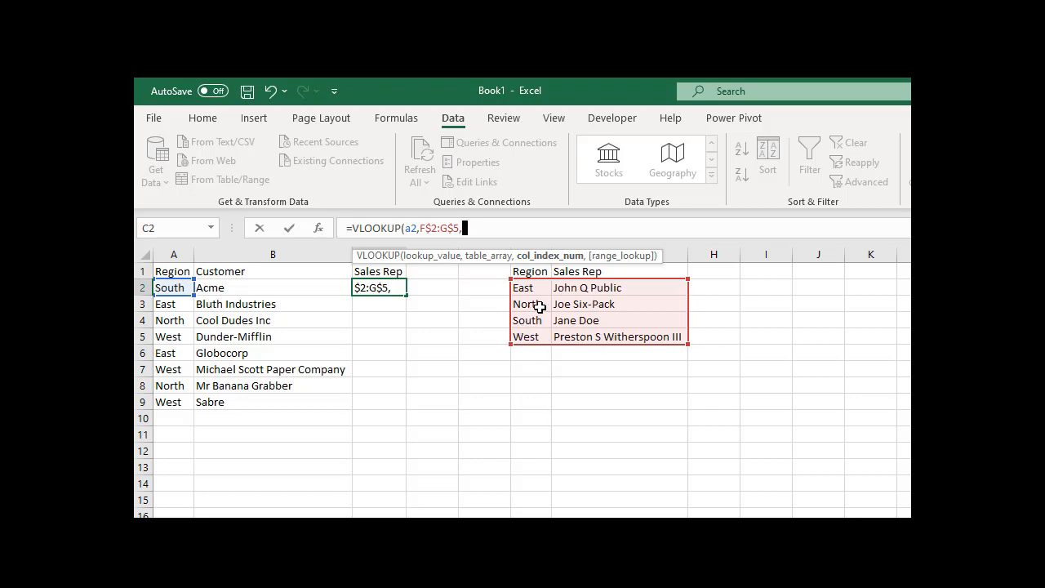
{"action": "mouse_move", "coordinate": [572, 311]}
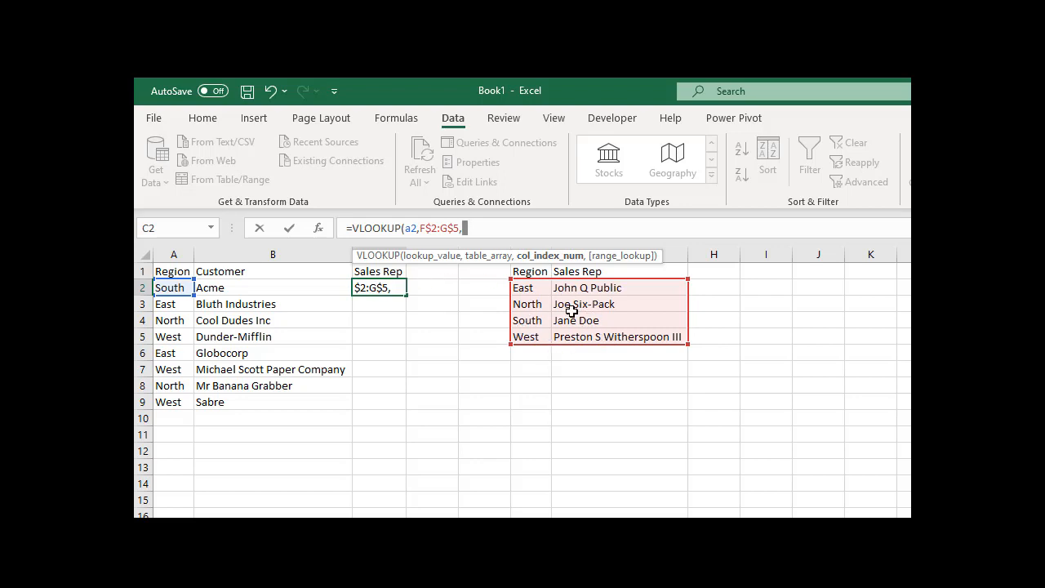
Step: Finish the formula as =VLOOKUP(A2,F$2:G$5,2,FALSE) to return the rep name
{"action": "type", "text": "2"}
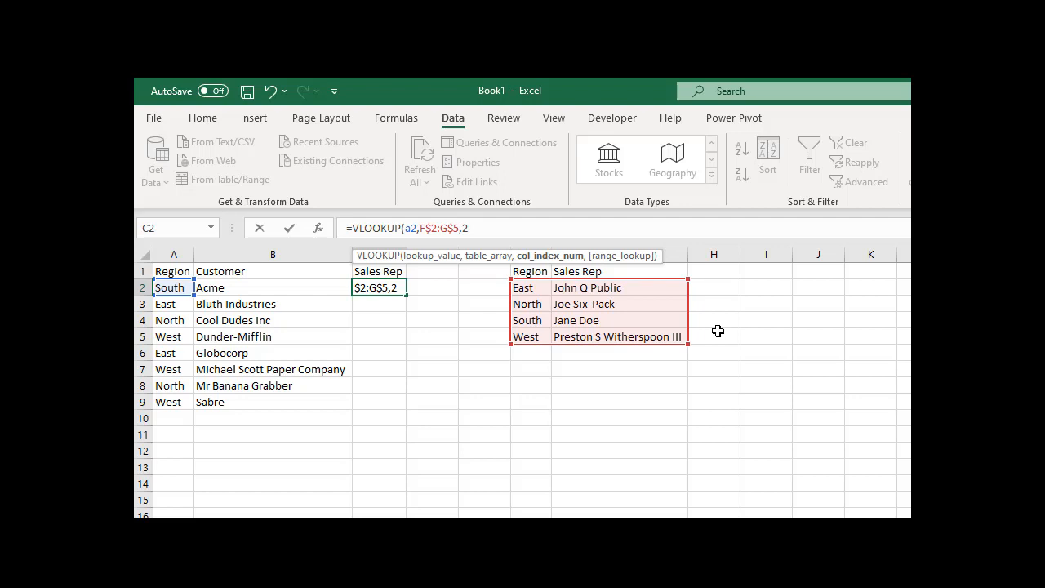
{"action": "mouse_move", "coordinate": [665, 351]}
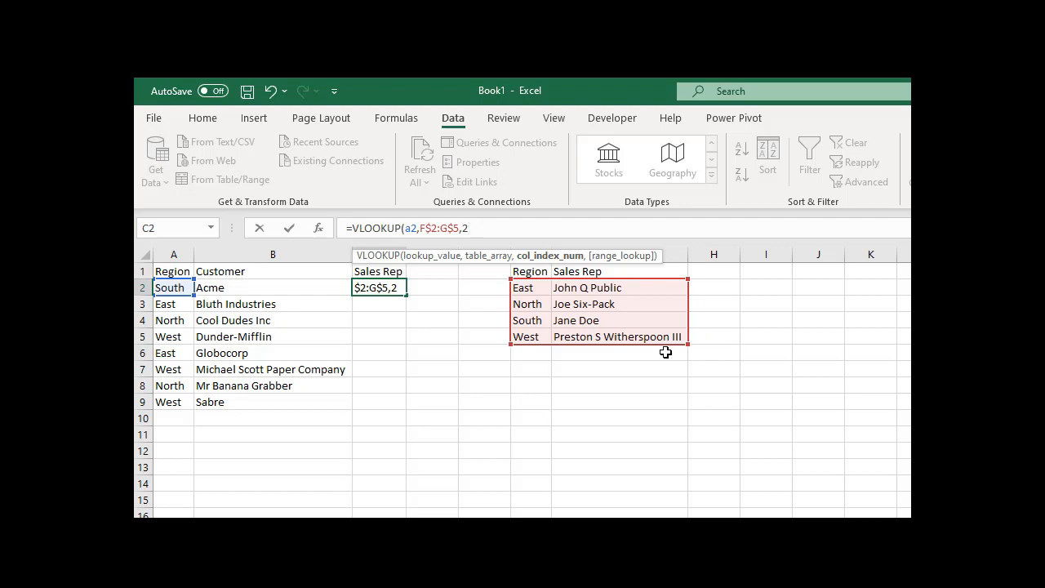
{"action": "type", "text": ",FALSE"}
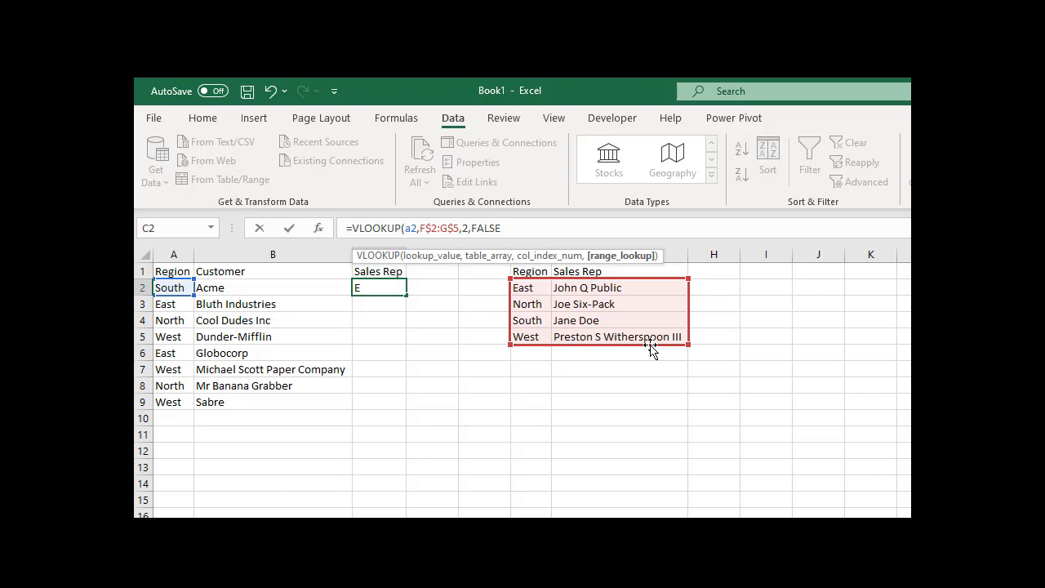
{"action": "type", "text": ")"}
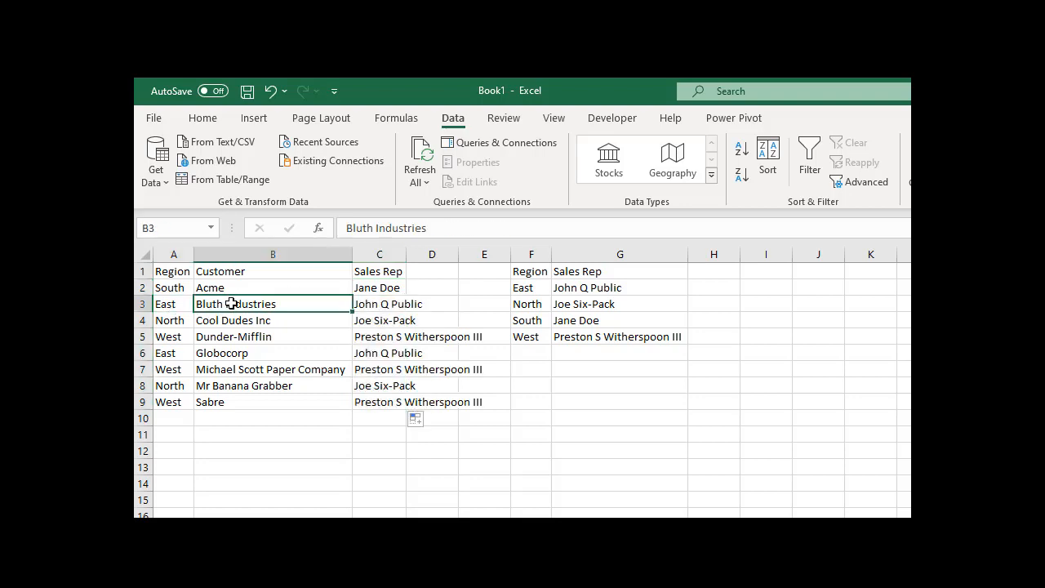
{"action": "left_click", "coordinate": [619, 287]}
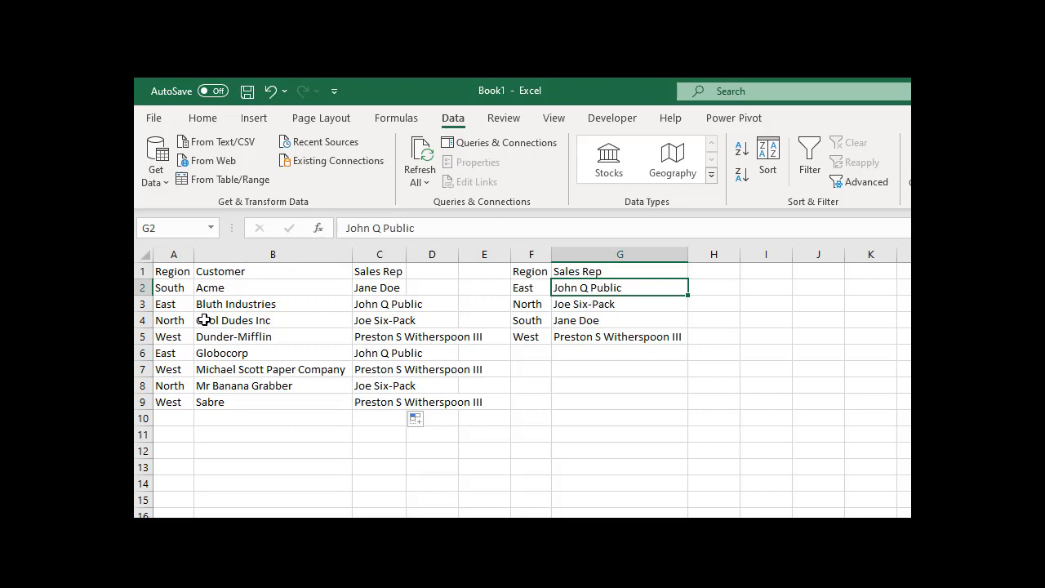
{"action": "left_click", "coordinate": [379, 320]}
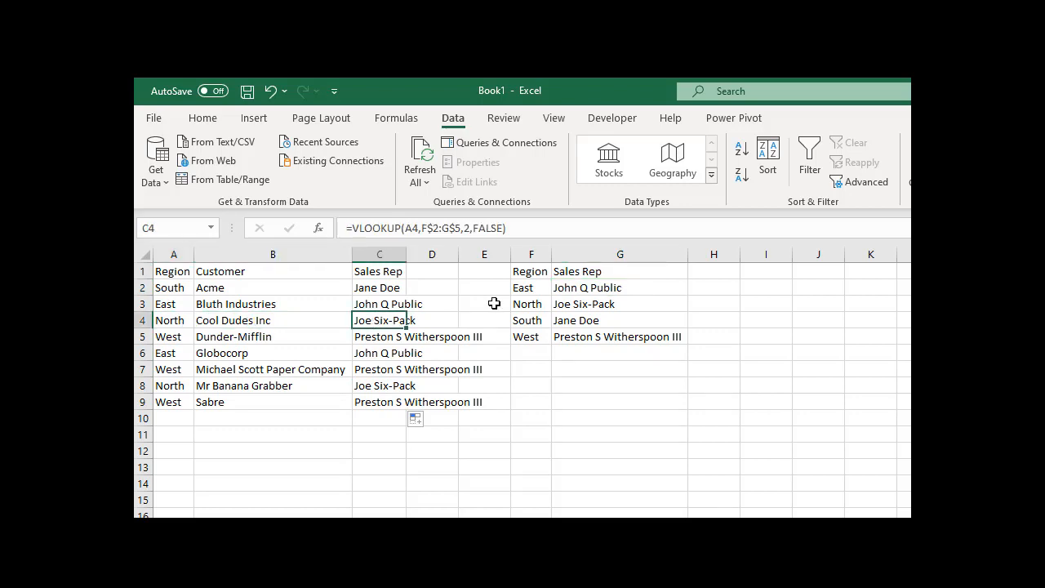
{"action": "left_click", "coordinate": [620, 303]}
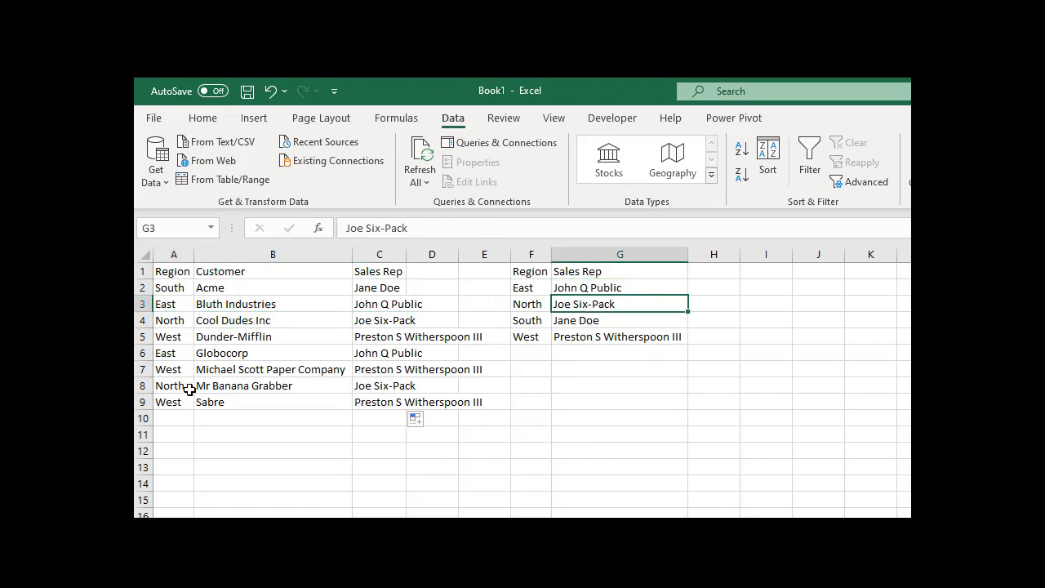
{"action": "left_click", "coordinate": [379, 402]}
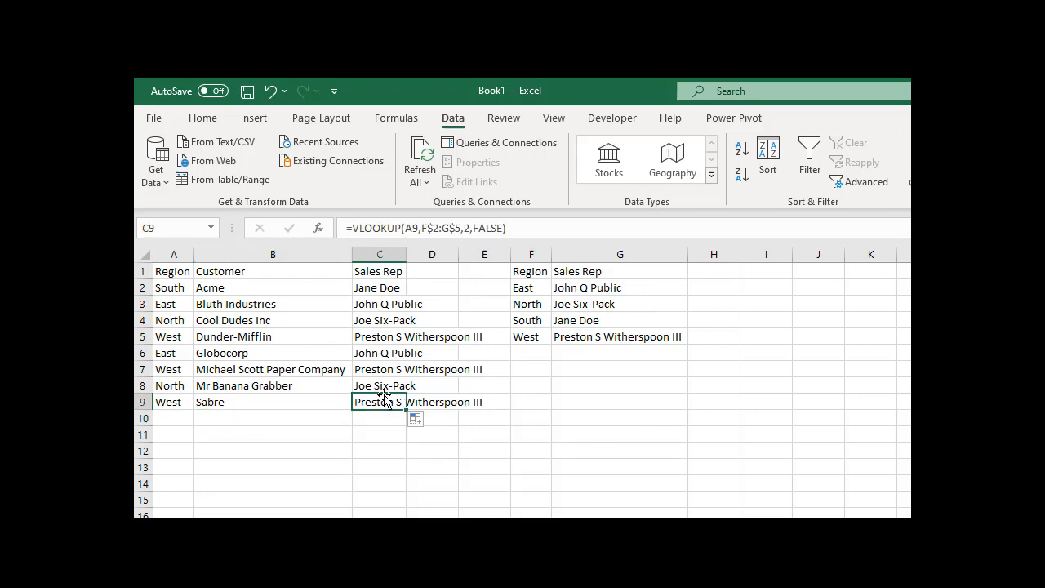
{"action": "mouse_move", "coordinate": [392, 344]}
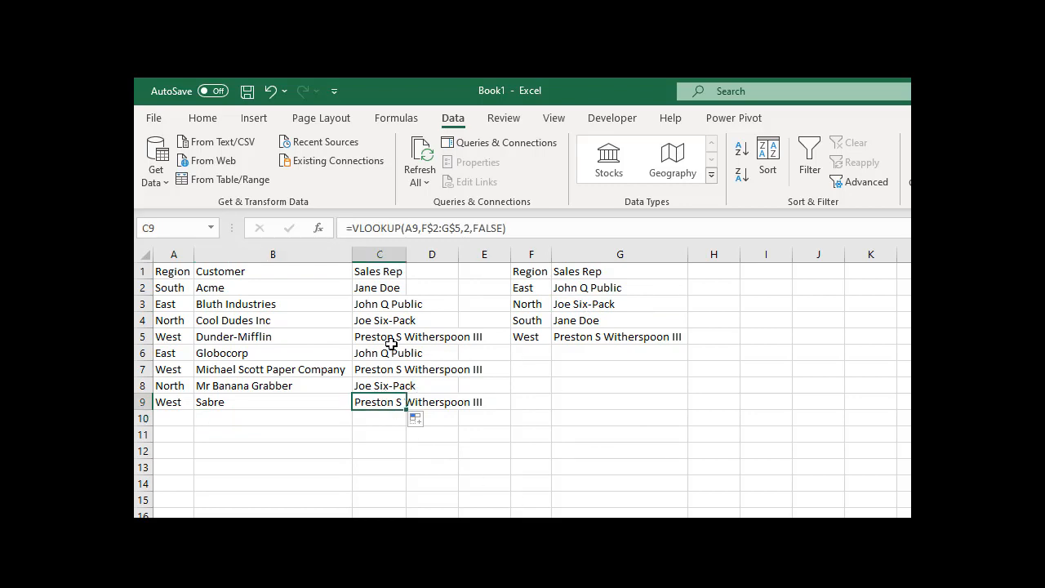
{"action": "mouse_move", "coordinate": [586, 328]}
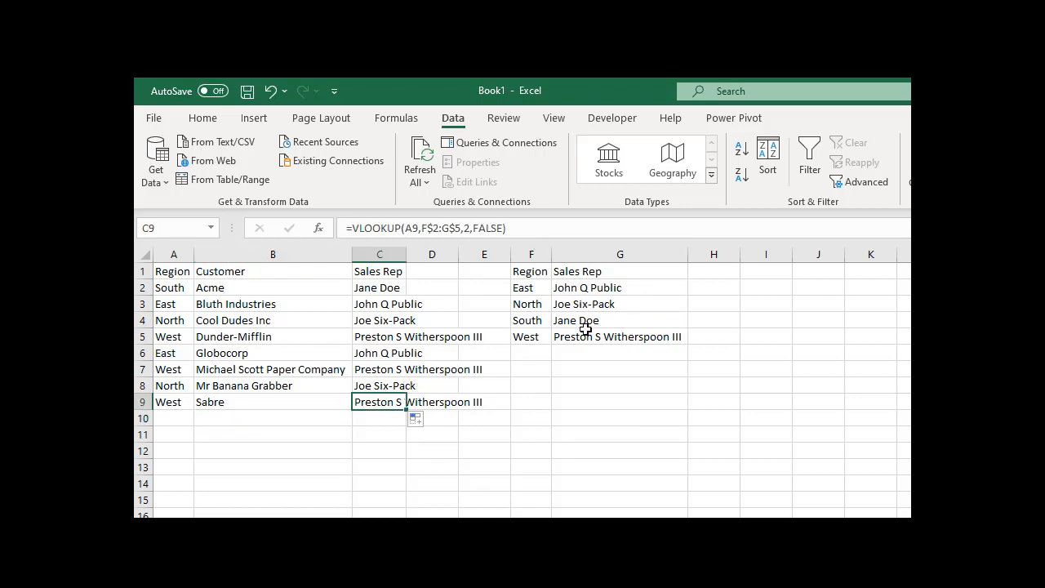